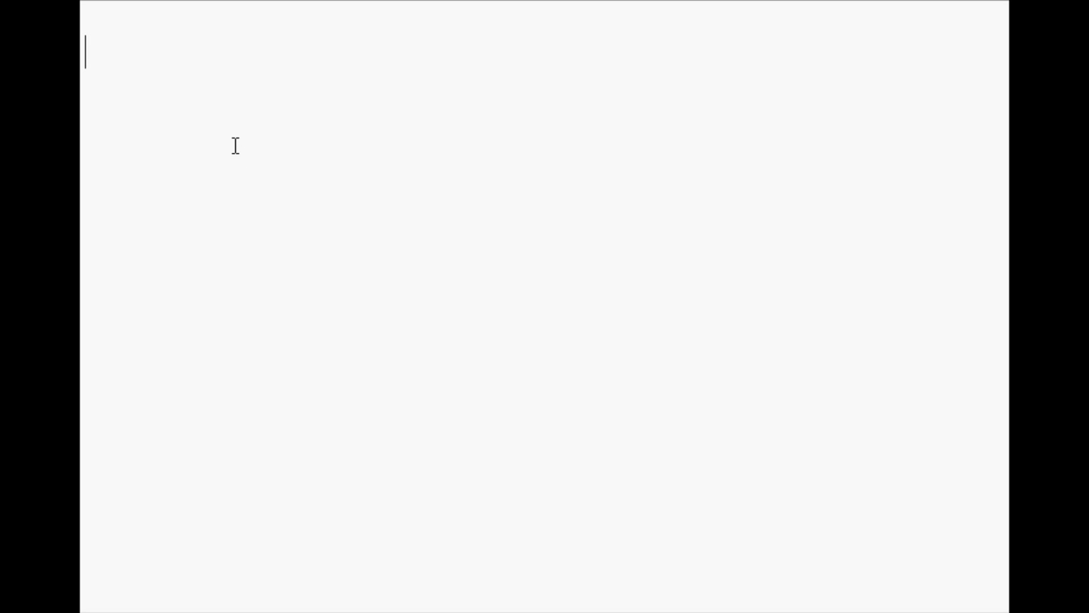
- Write x = 6, an example() function setting z = 5 and printing z, then save and run
type("x = 6")
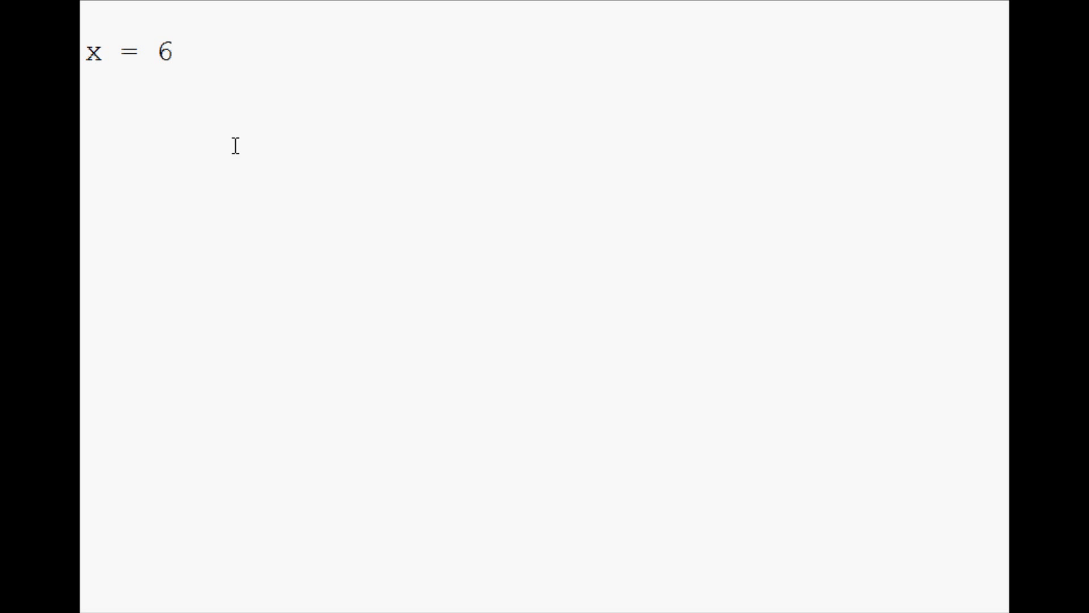
left_click(172, 51)
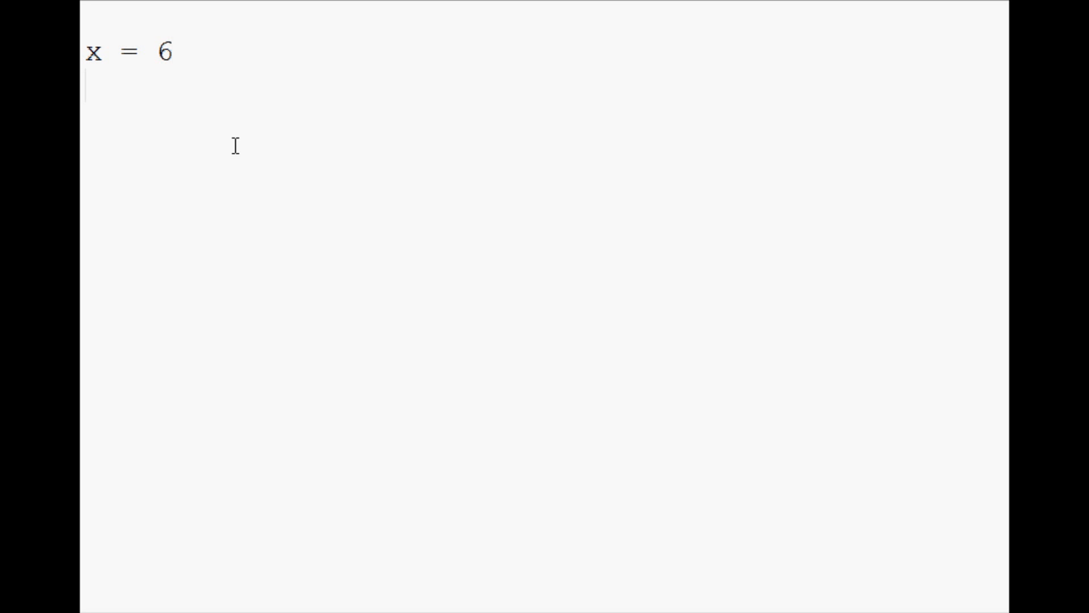
type("def example")
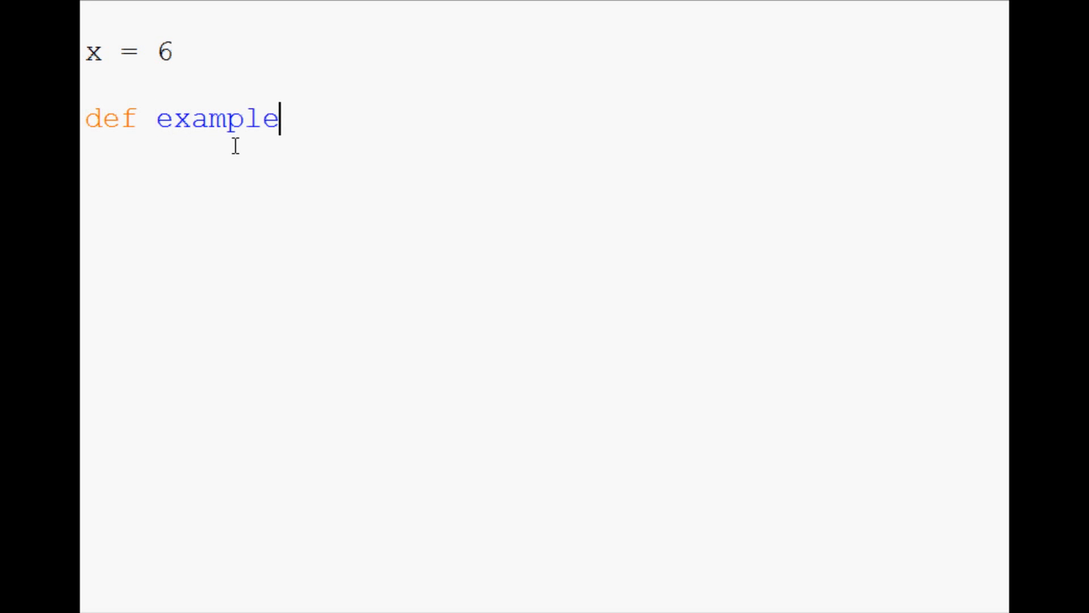
type("():")
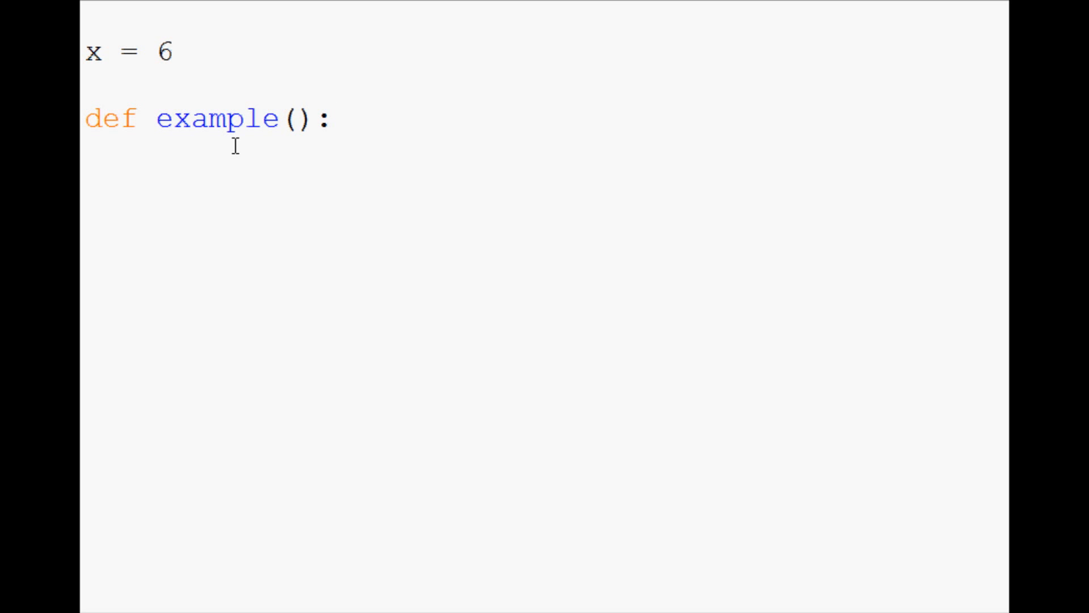
type("z = 5")
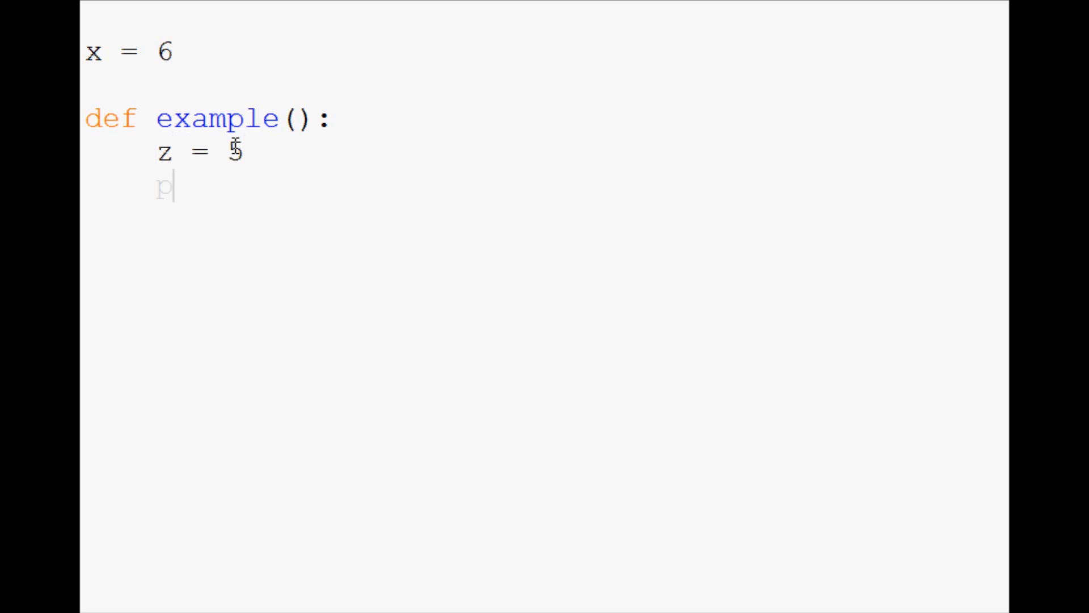
type("print(z)")
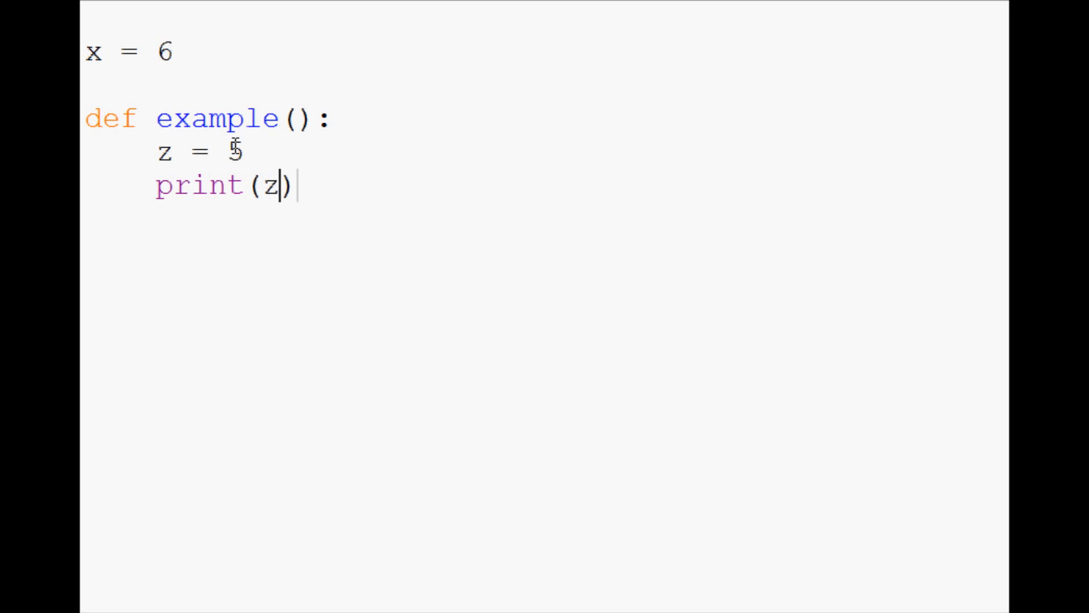
key("Enter")
type("example()")
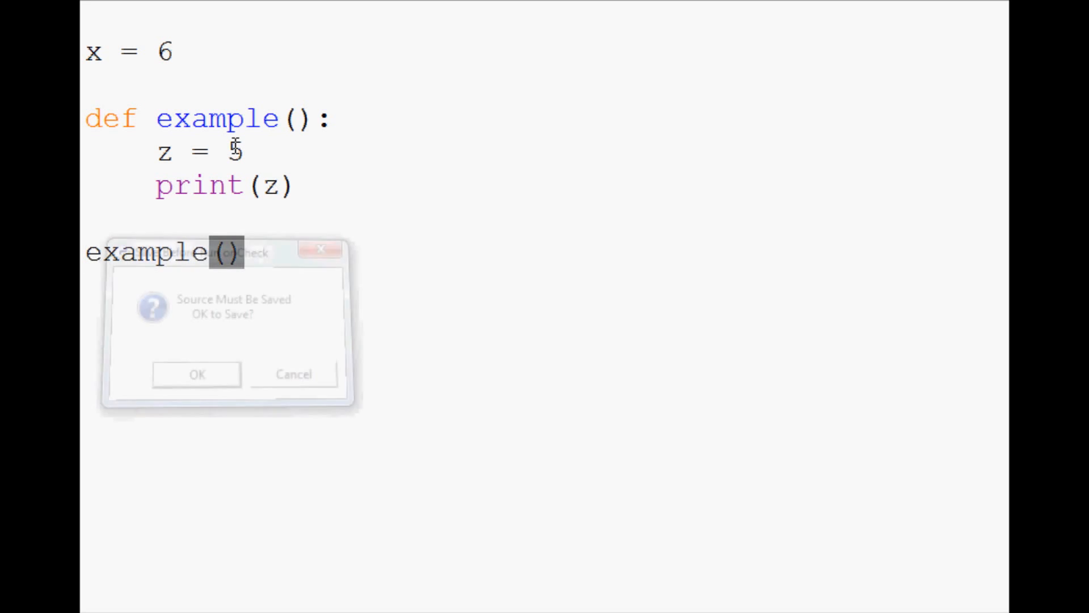
left_click(197, 374)
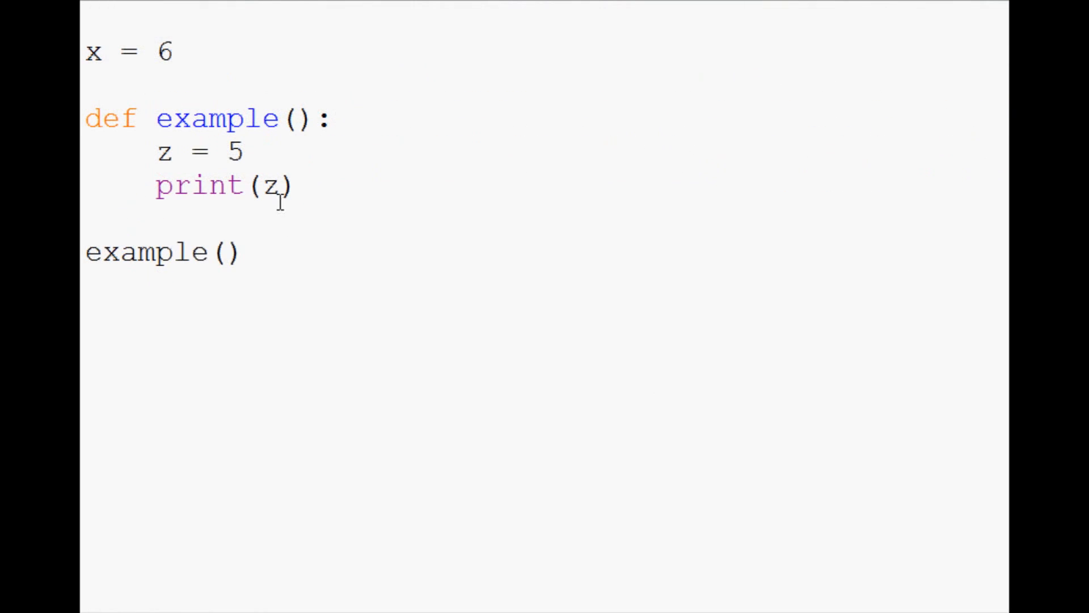
mouse_move(199, 158)
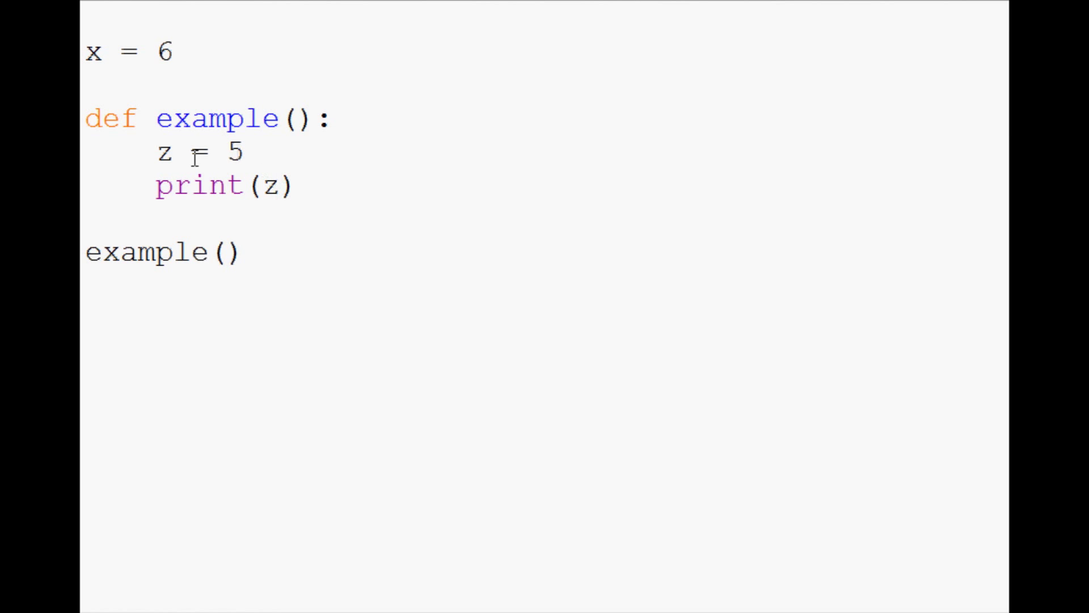
- Remove z = 5, have example() print x and x+5, and rerun to show 6 and 11
left_click_drag(157, 152, 244, 152)
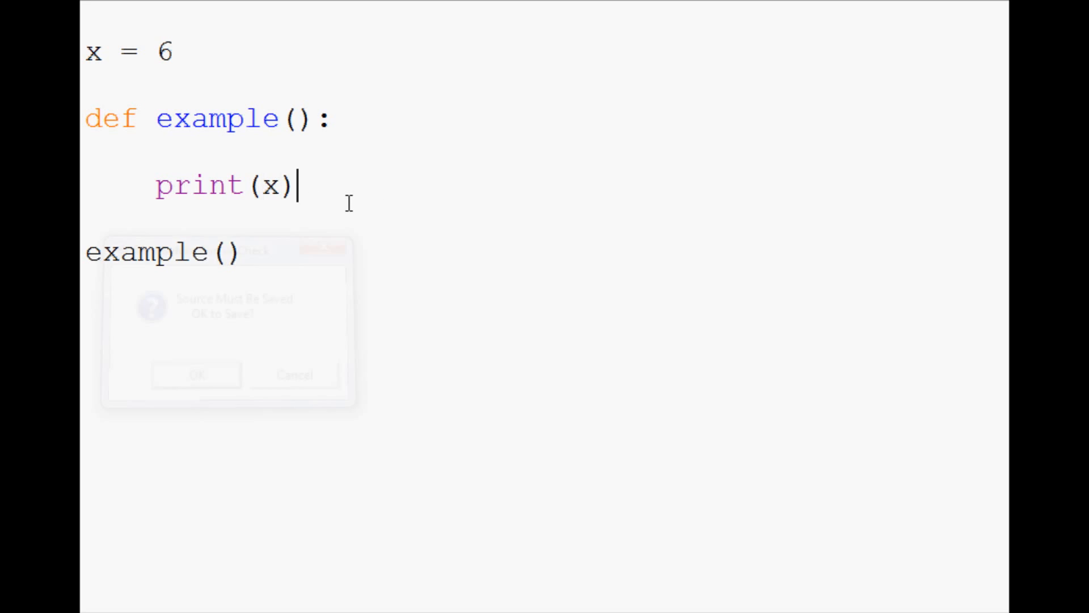
left_click(195, 375)
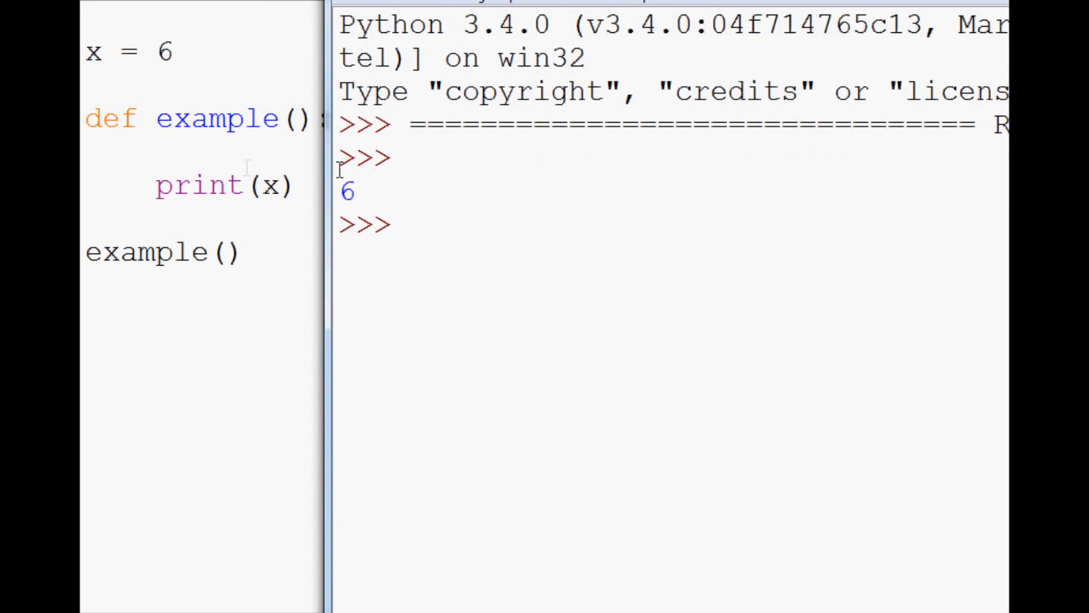
mouse_move(110, 54)
type("print(")
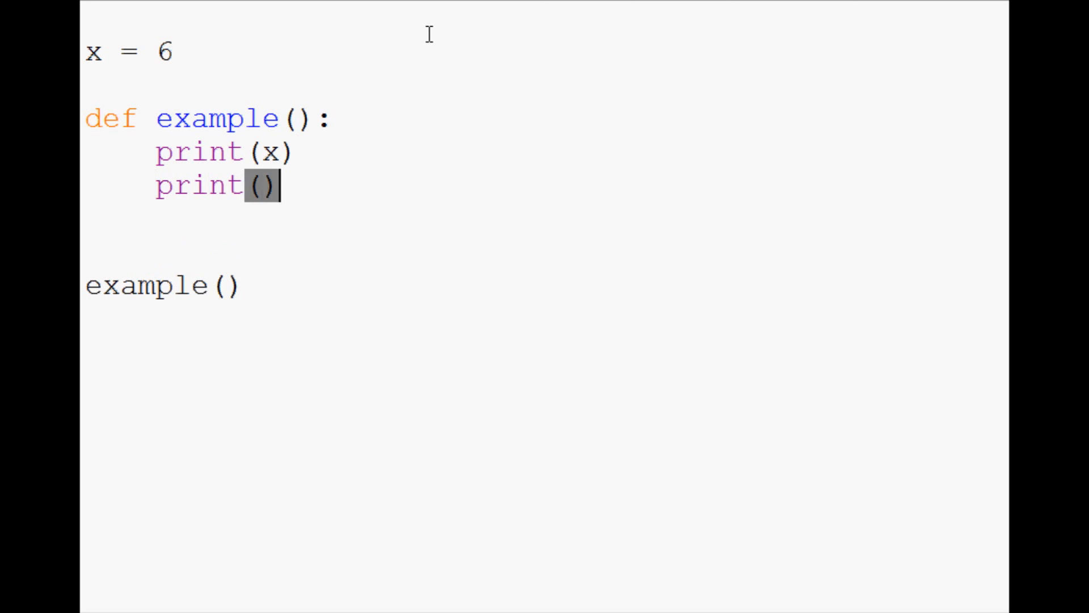
type("x+")
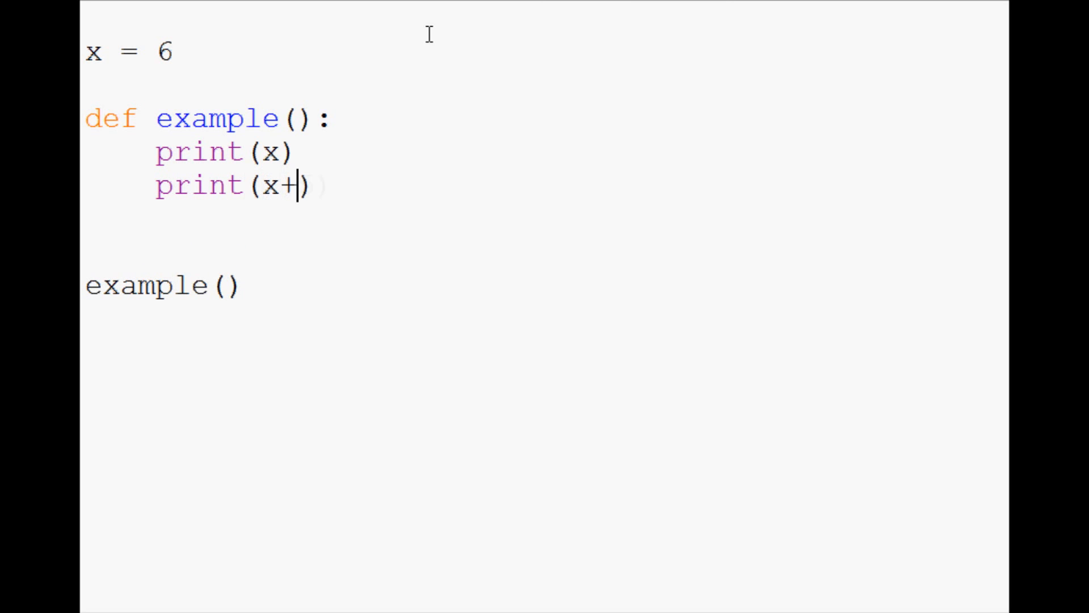
type("5")
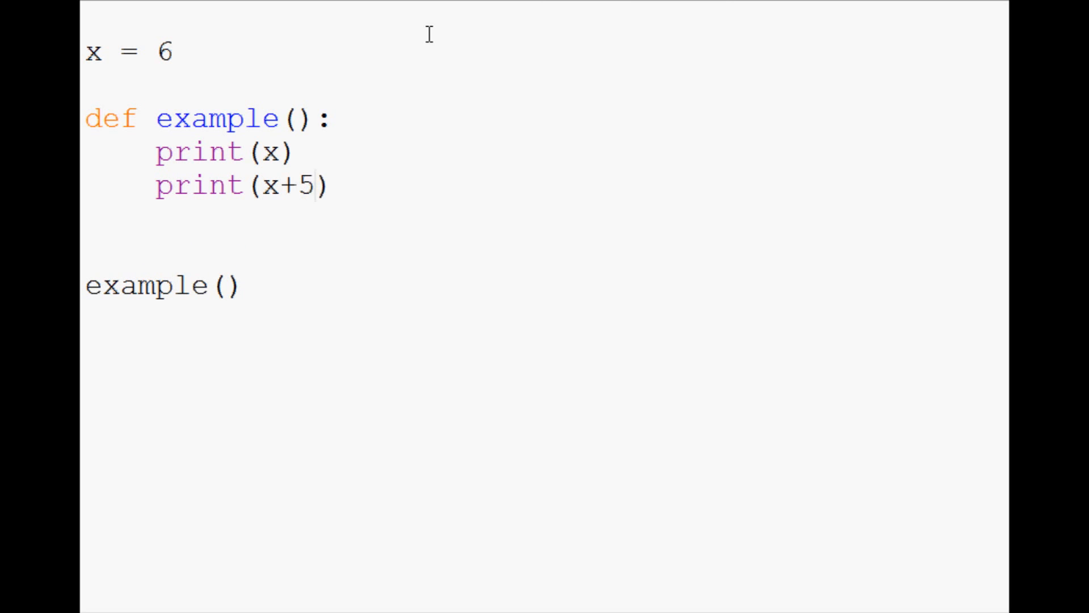
key("F5")
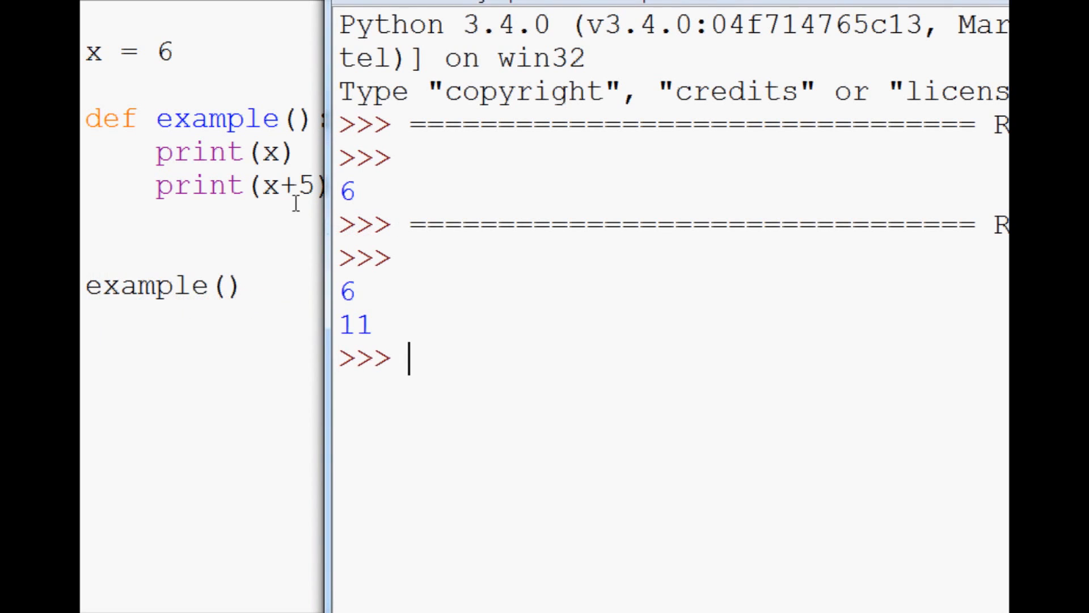
double_click(357, 326)
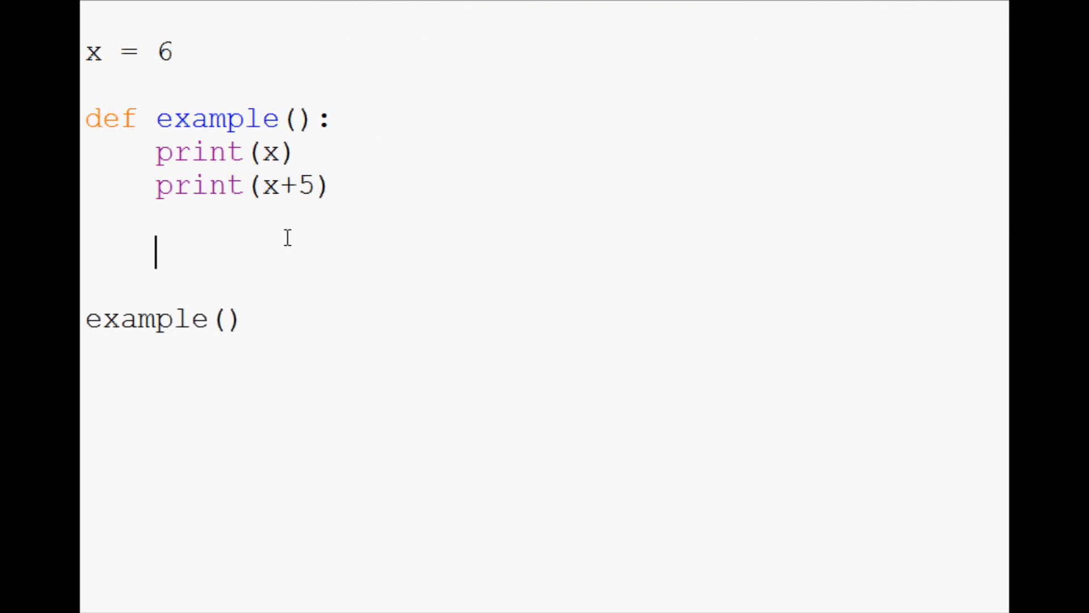
- Add x+=6 inside example() and run, producing UnboundLocalError for x
type("x+=")
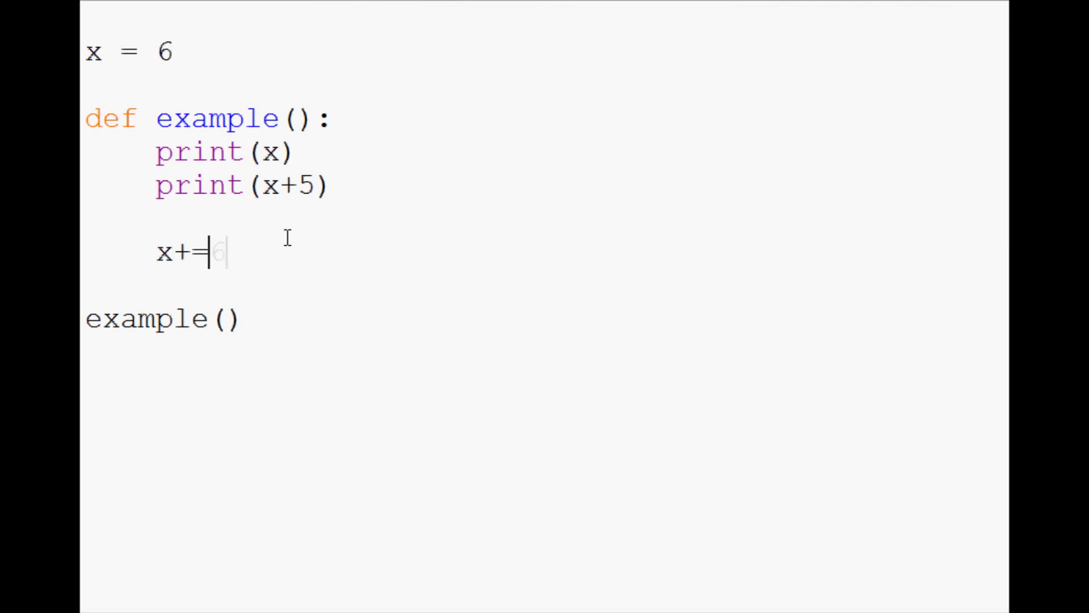
key("F5")
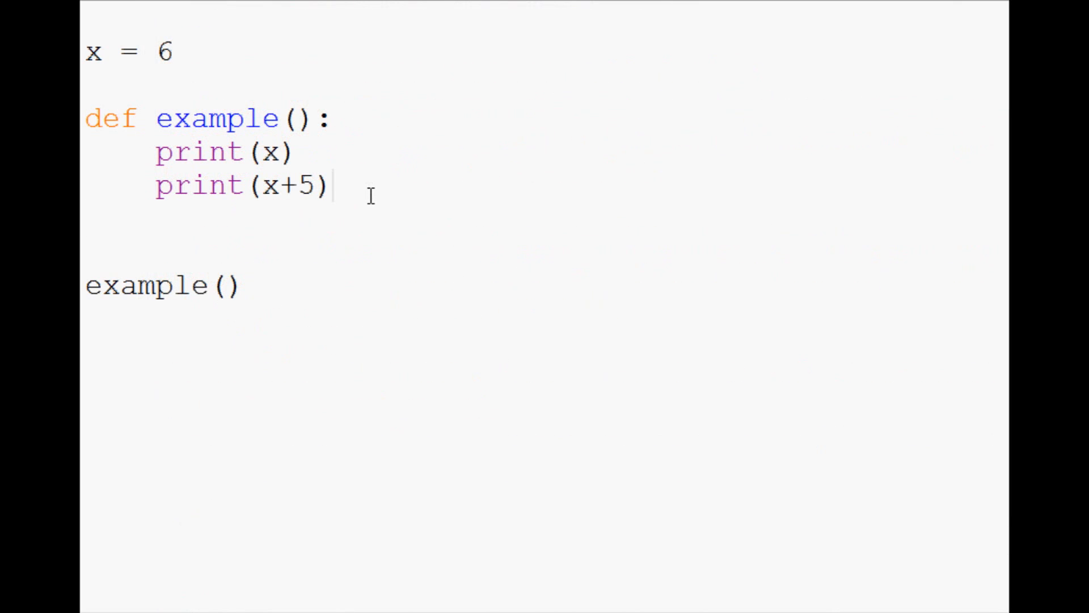
key("Enter")
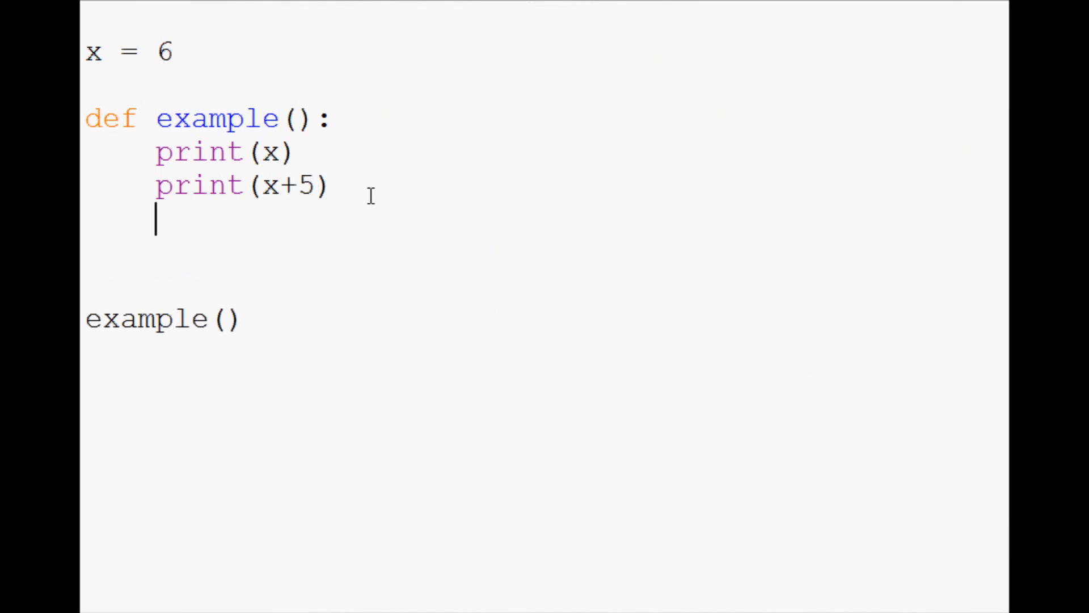
type("x+=6")
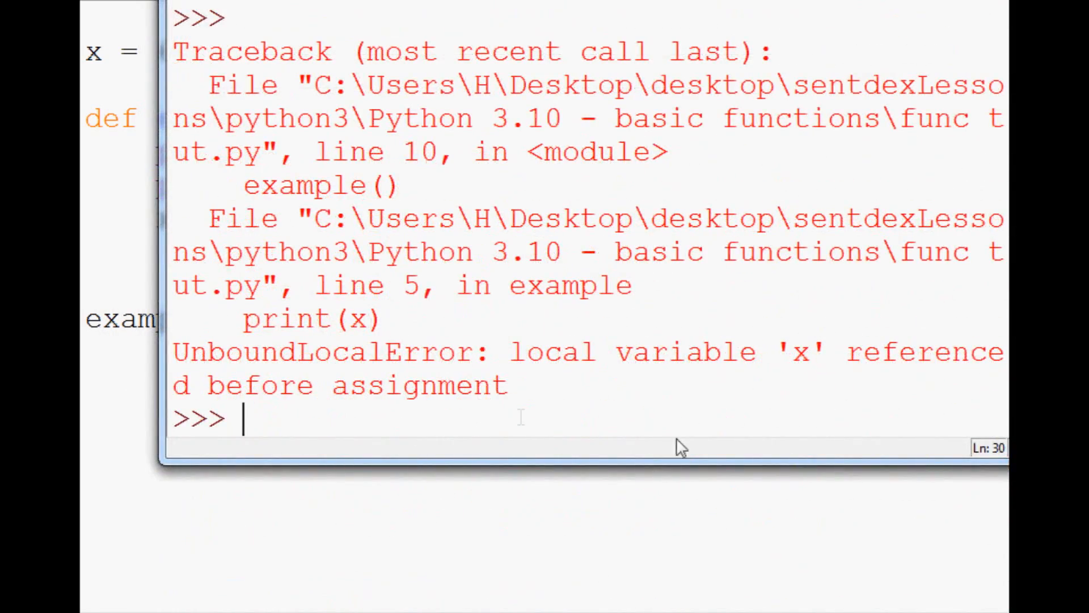
mouse_move(97, 181)
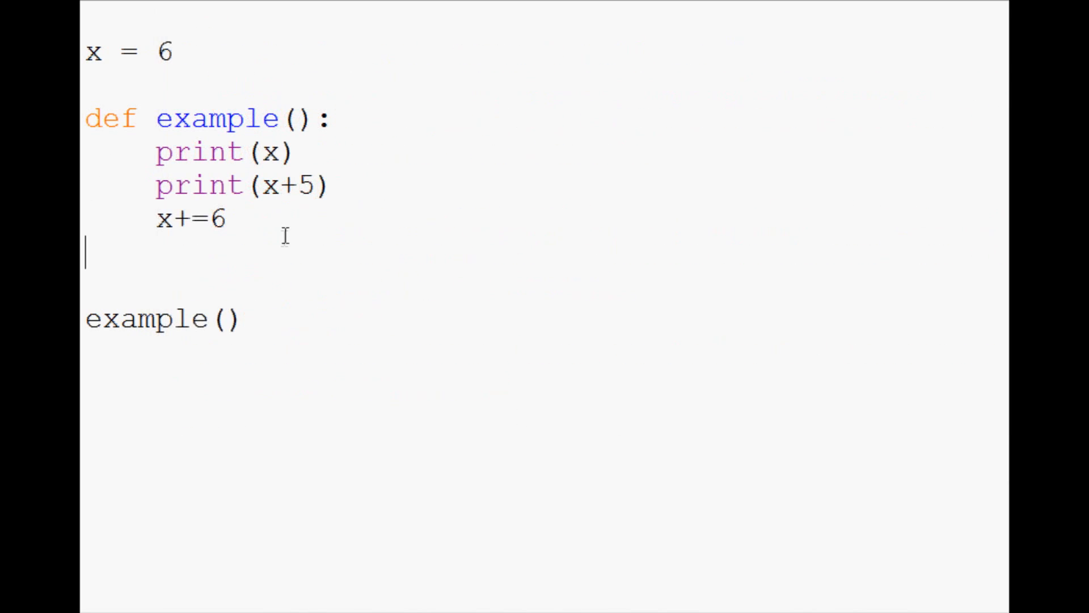
- Replace example()'s body with global x, print(x), x+=5 and print(x)
left_click_drag(155, 152, 234, 219)
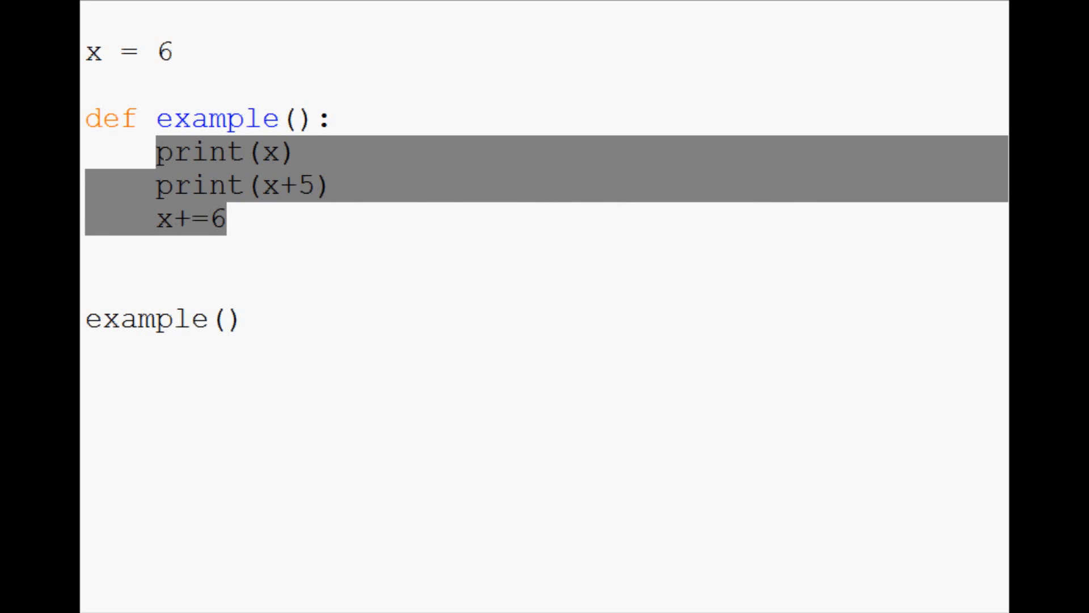
type("global x")
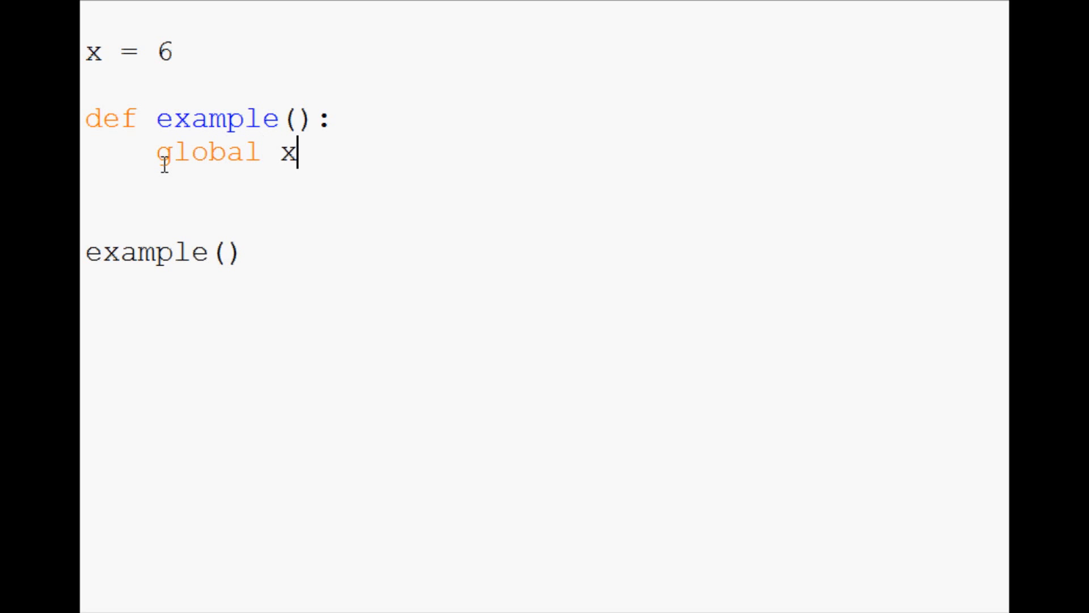
key("Enter")
type("print(x")
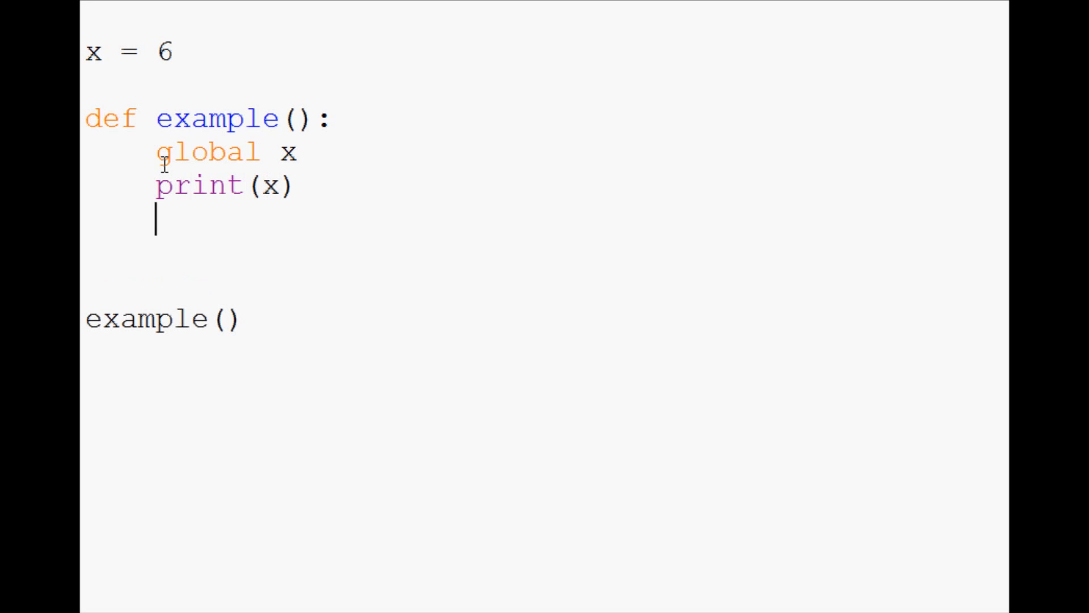
type("x+=5")
type("print(x)")
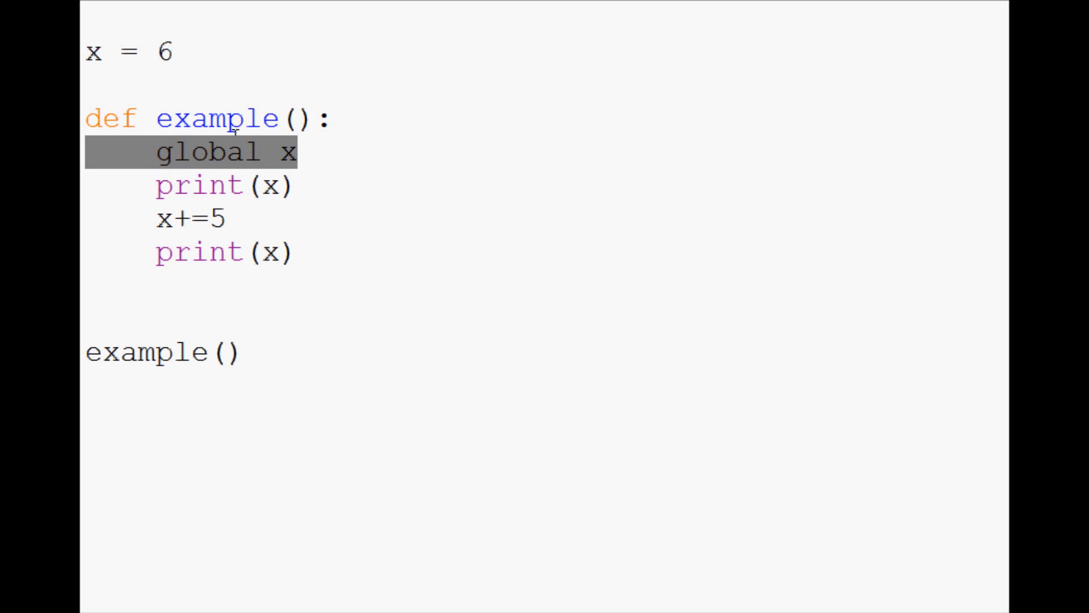
key("Delete")
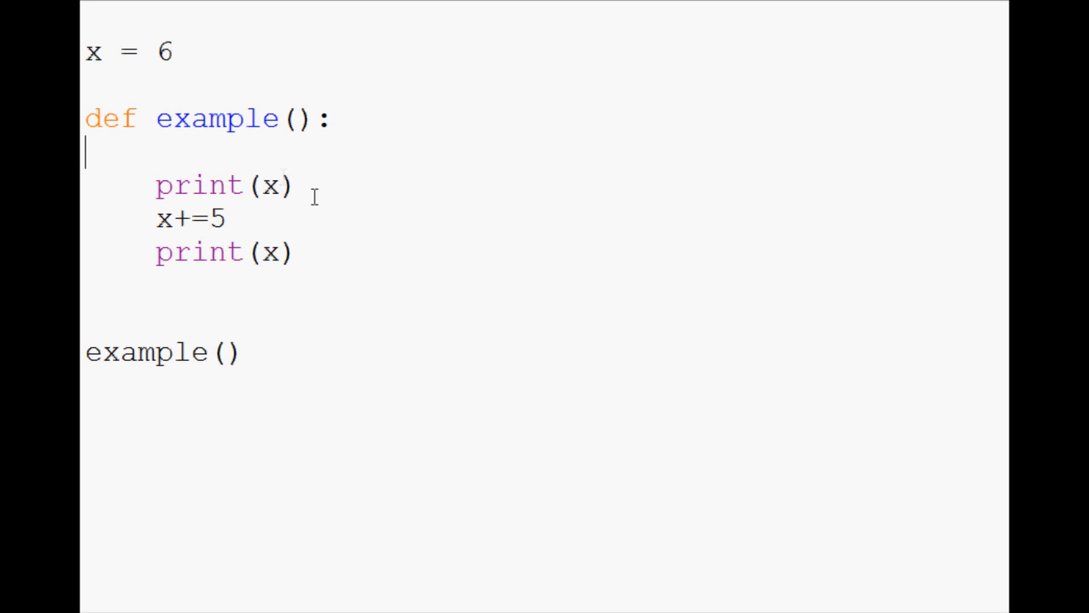
mouse_move(269, 178)
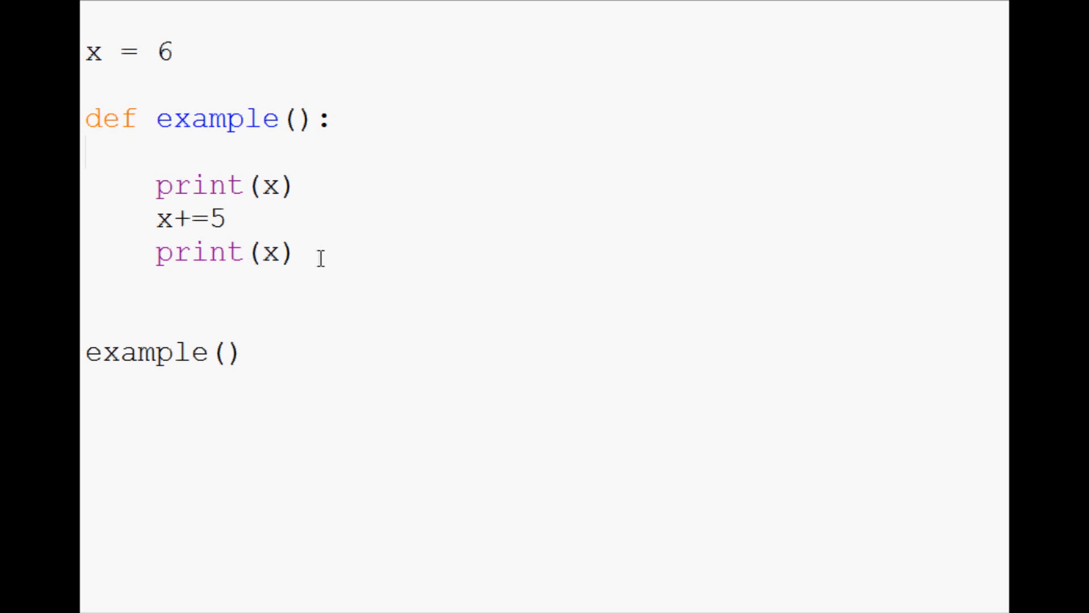
- Retype example()'s body as globx = x, print(globx), globx+=5, print(globx)
left_click(291, 253)
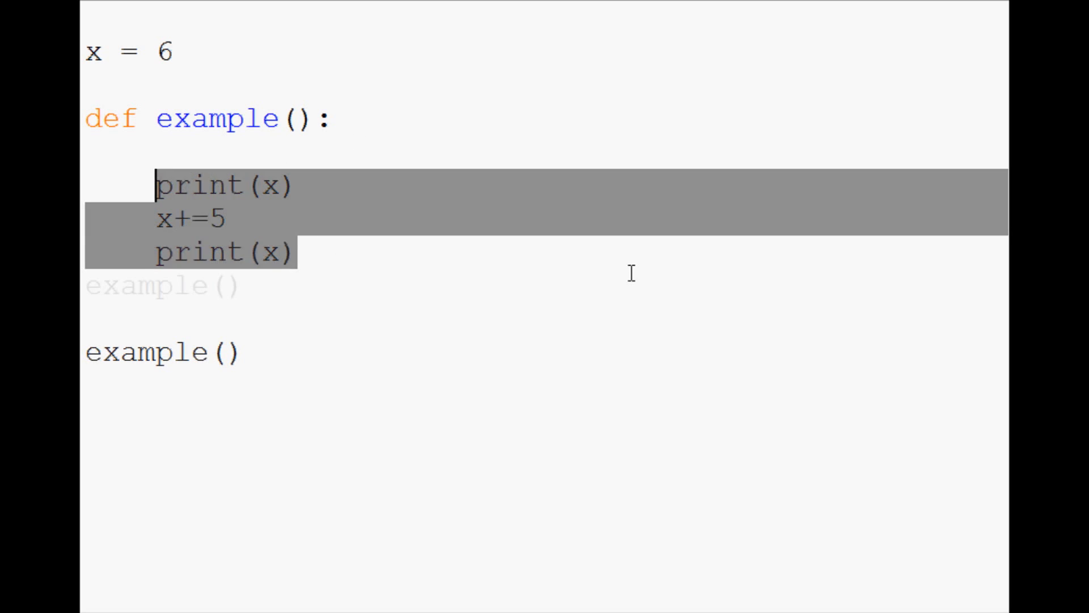
type("global")
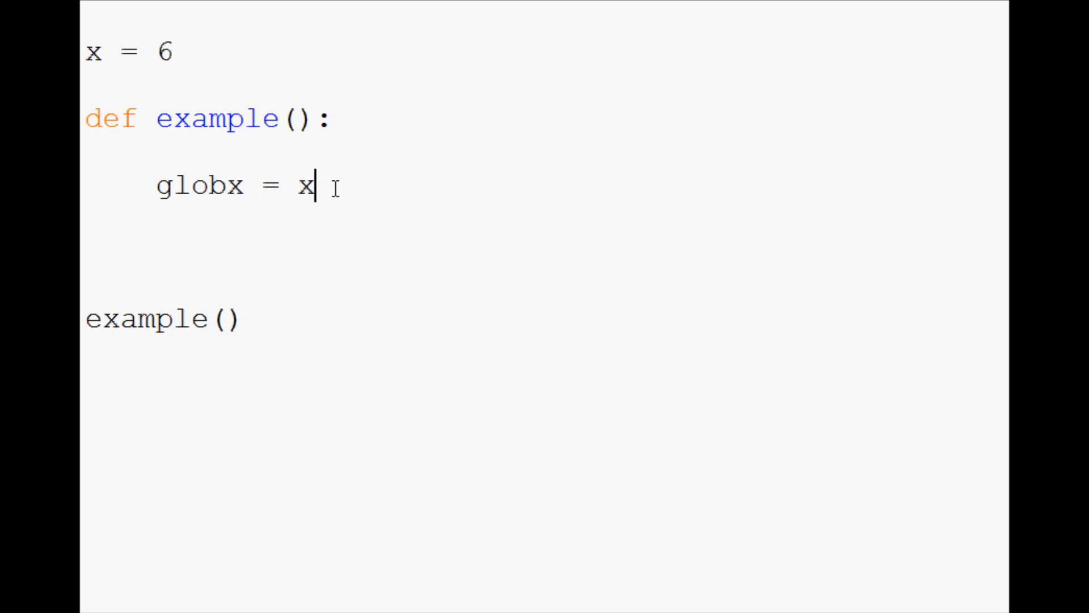
type("print(")
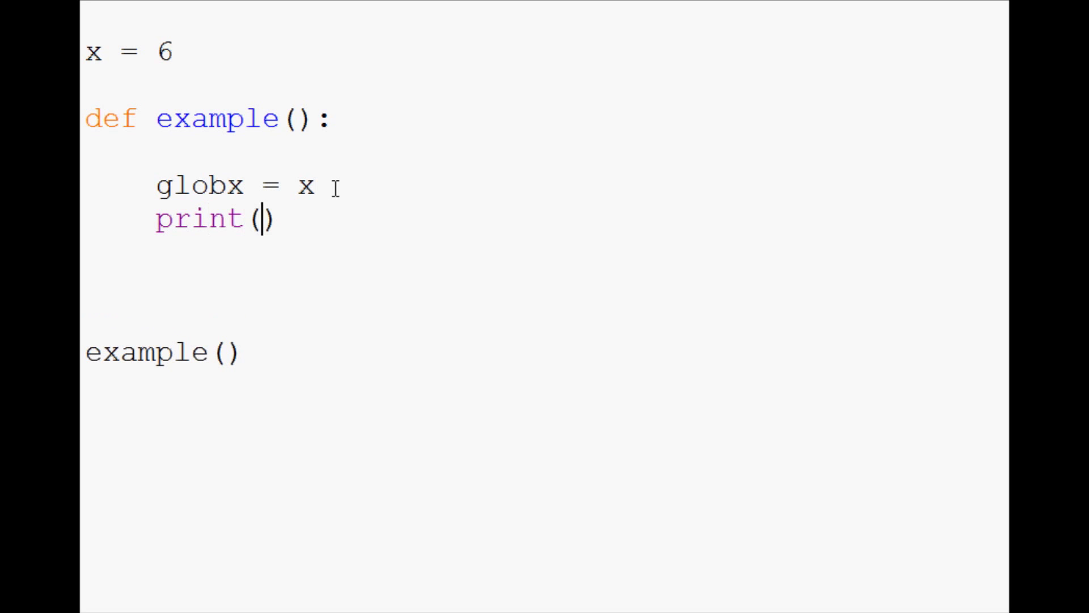
type("globx")
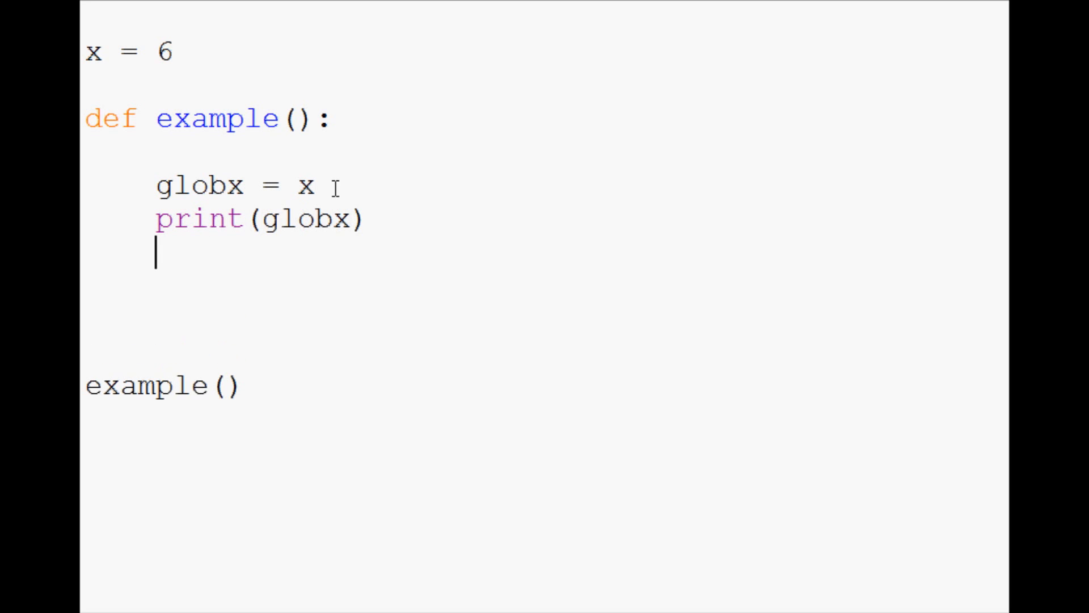
type("globx+=5")
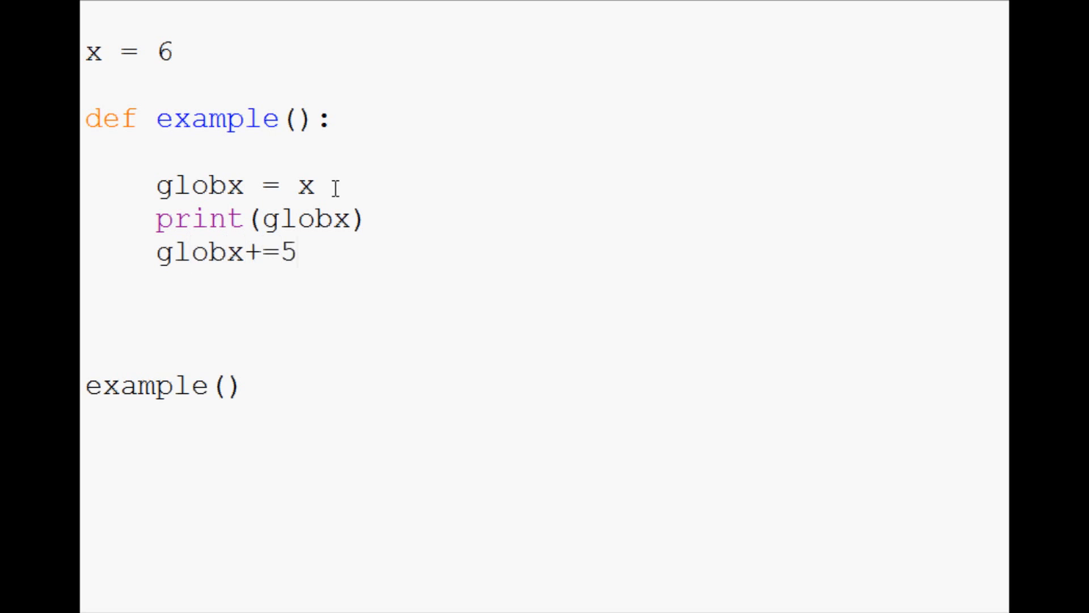
type("print")
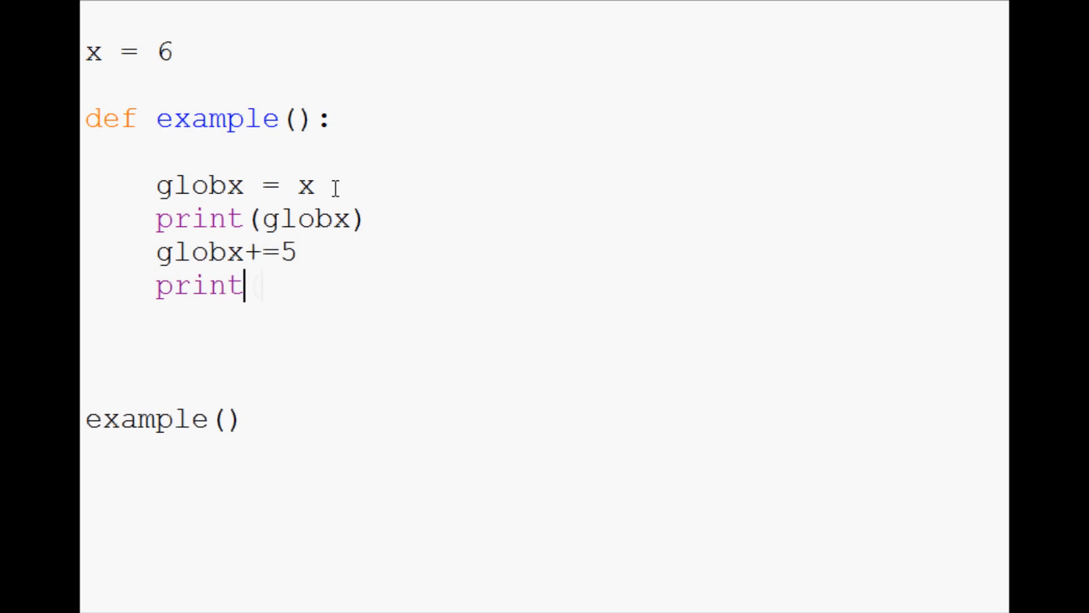
type("(globx)")
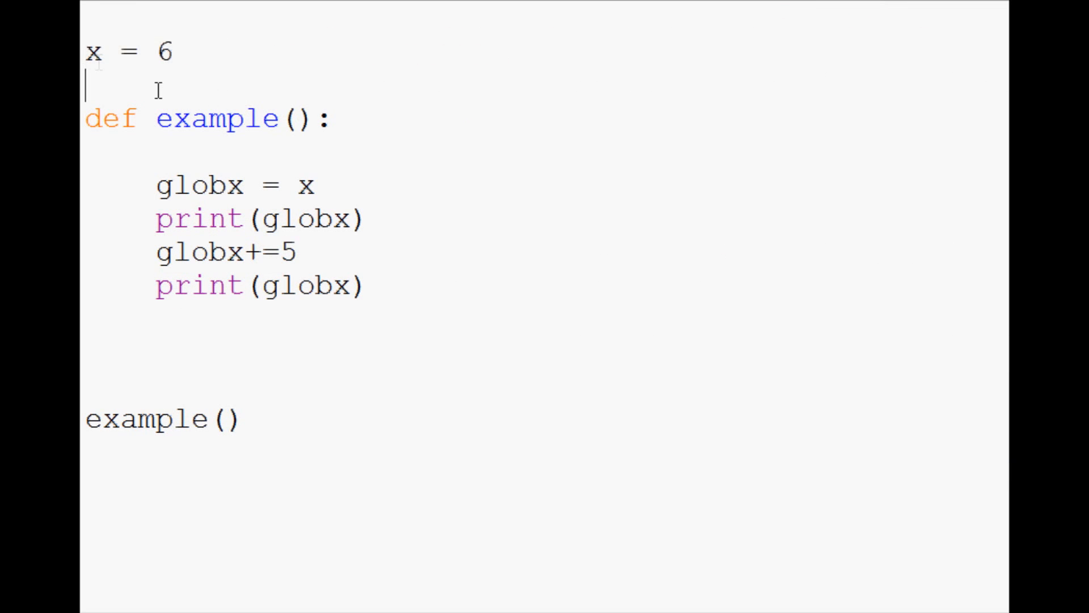
- Open a new indented line below the last print(globx) in example()
double_click(307, 283)
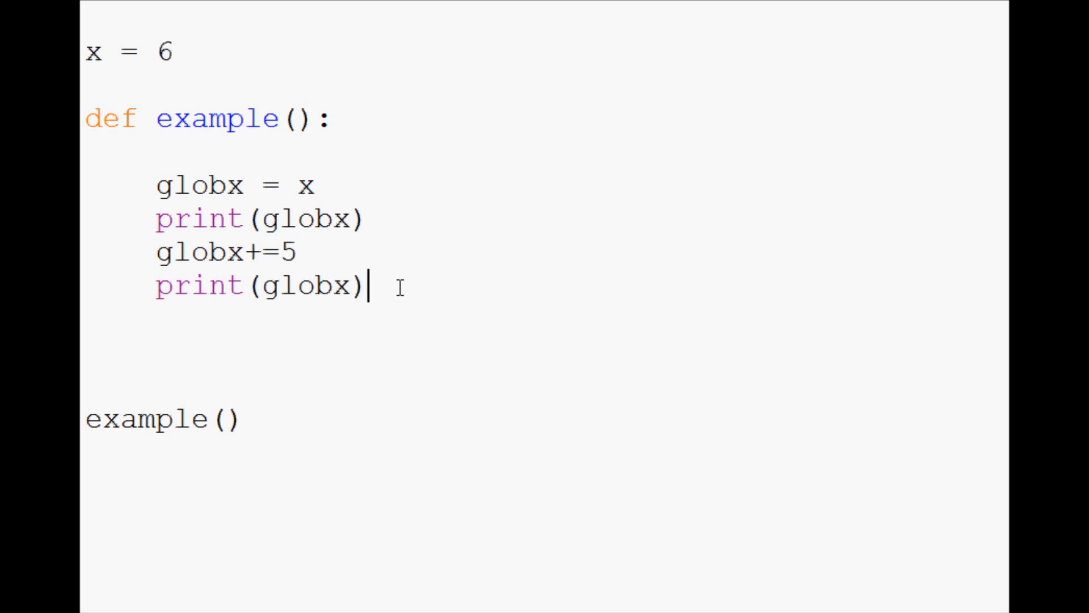
mouse_move(228, 250)
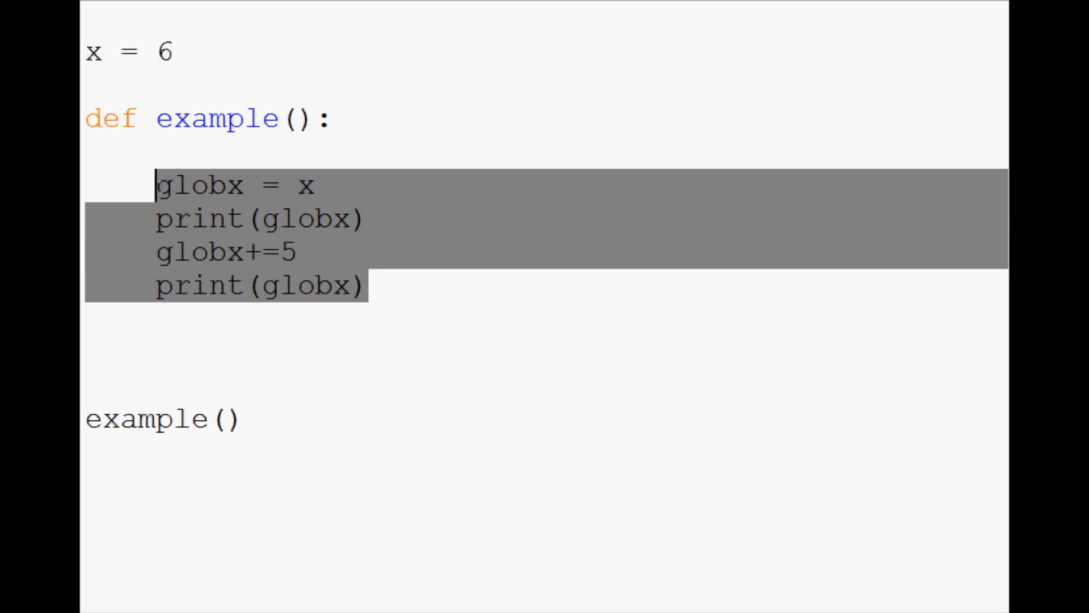
left_click(276, 218)
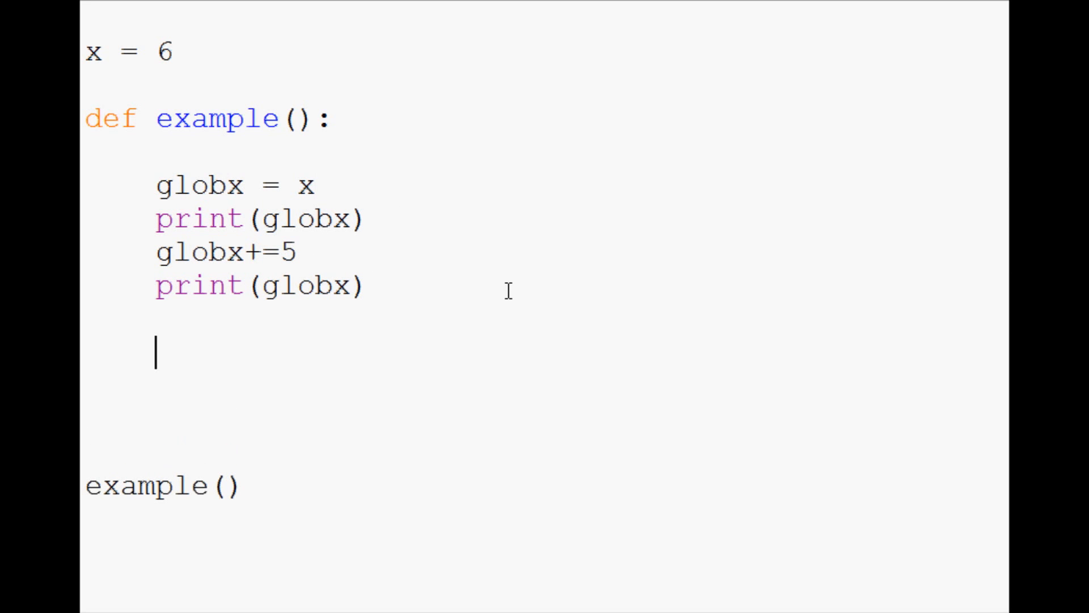
- End example() with return globx
type("return")
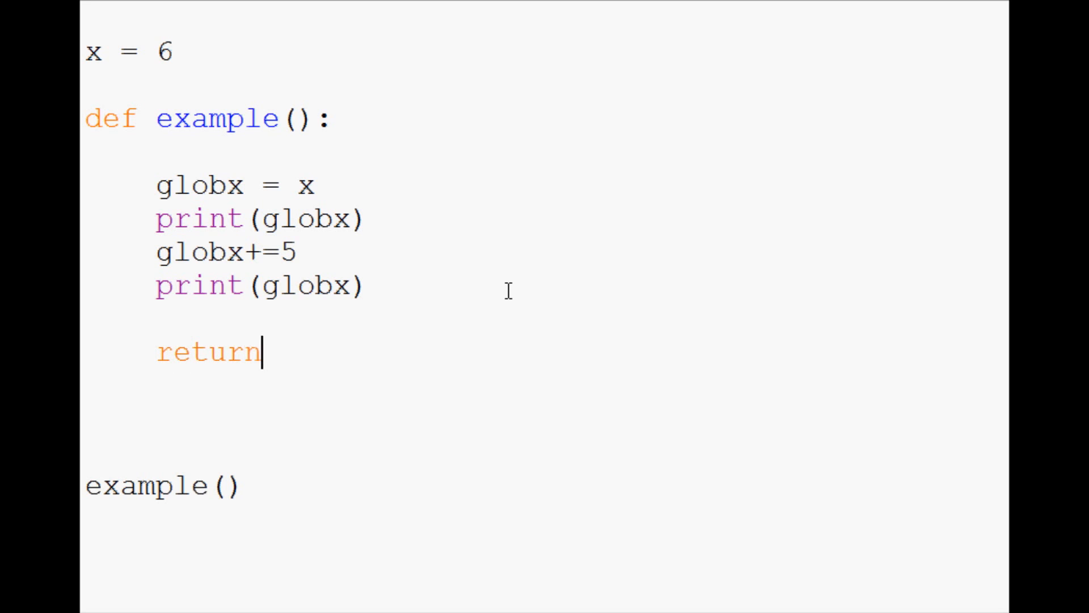
type("globx")
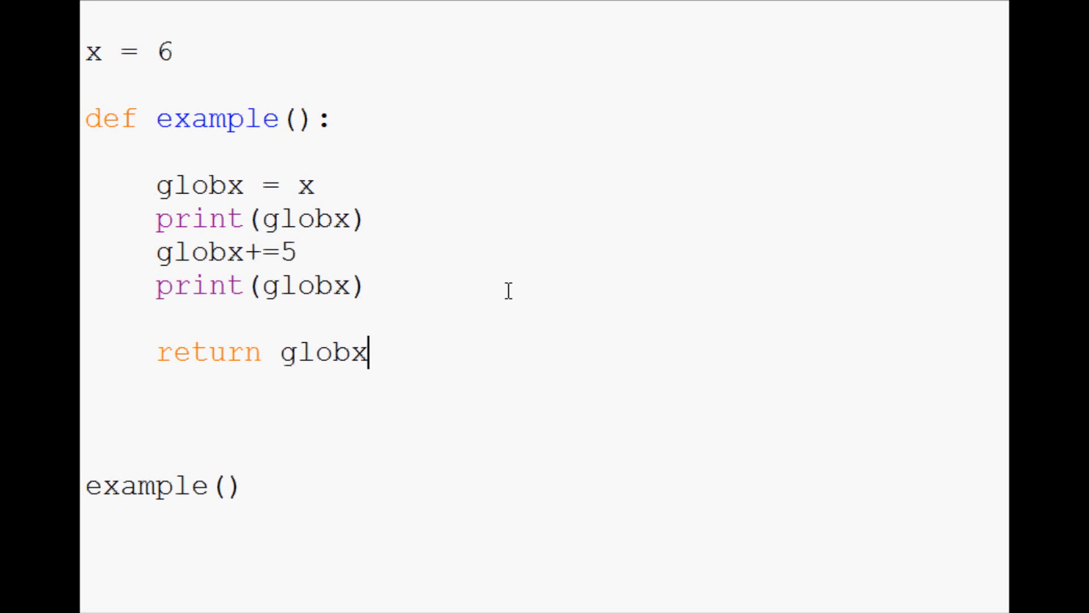
mouse_move(341, 120)
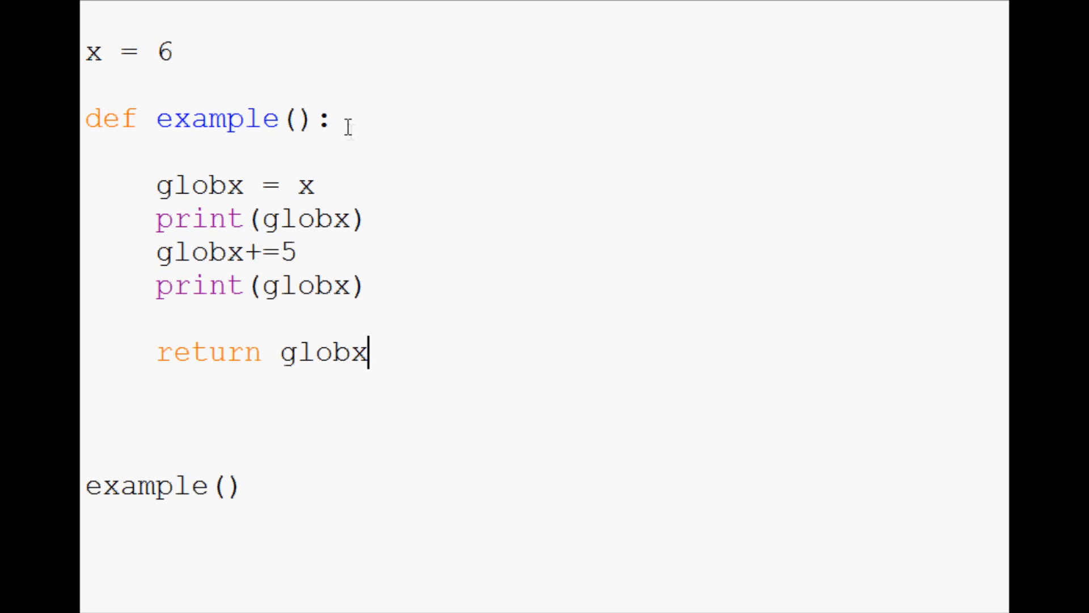
mouse_move(352, 117)
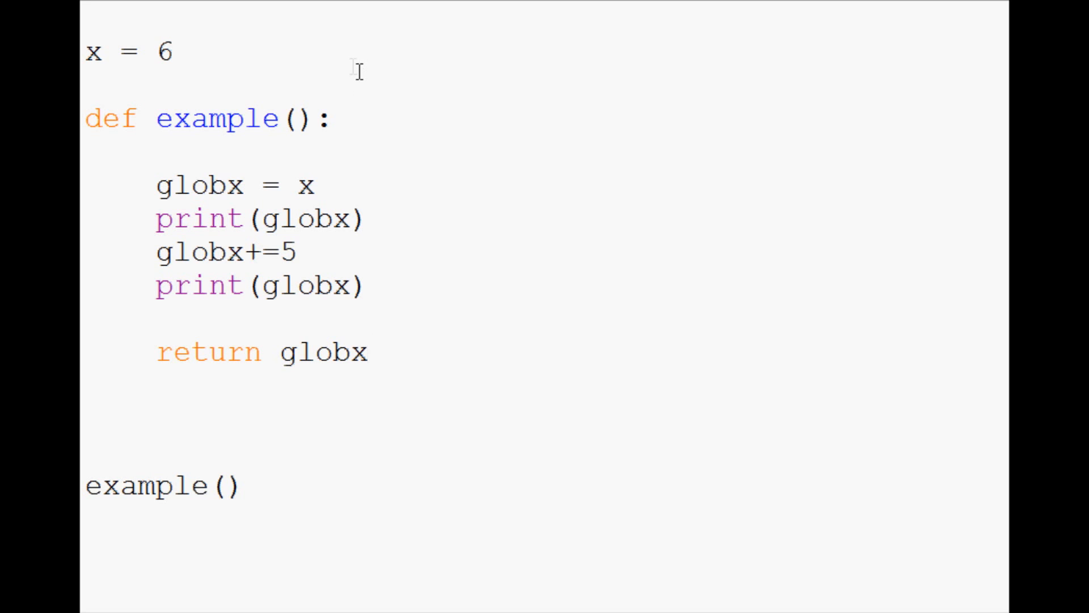
left_click(368, 352)
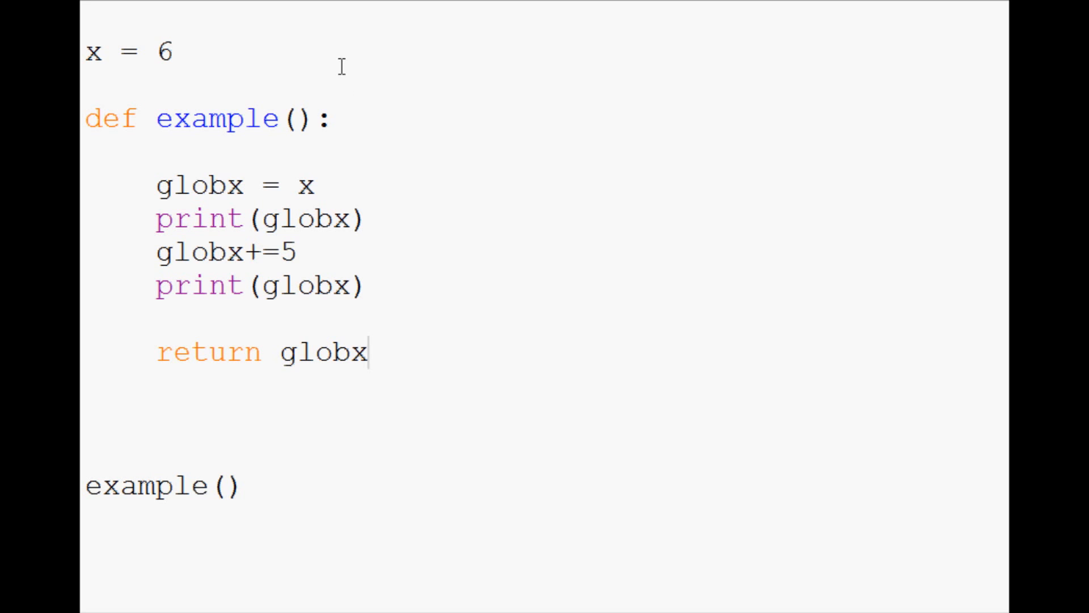
mouse_move(94, 501)
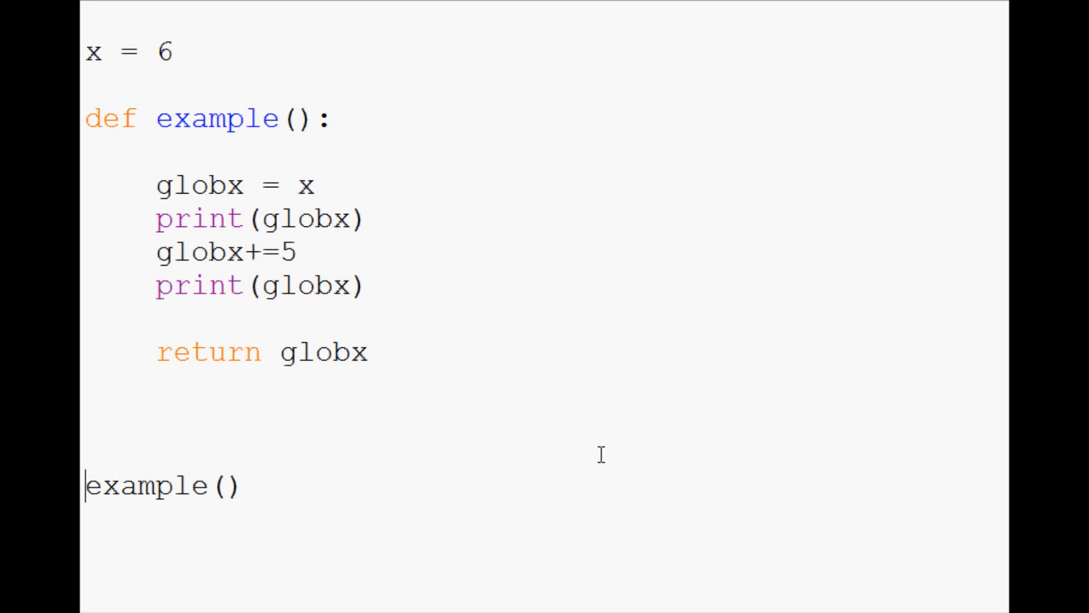
mouse_move(581, 488)
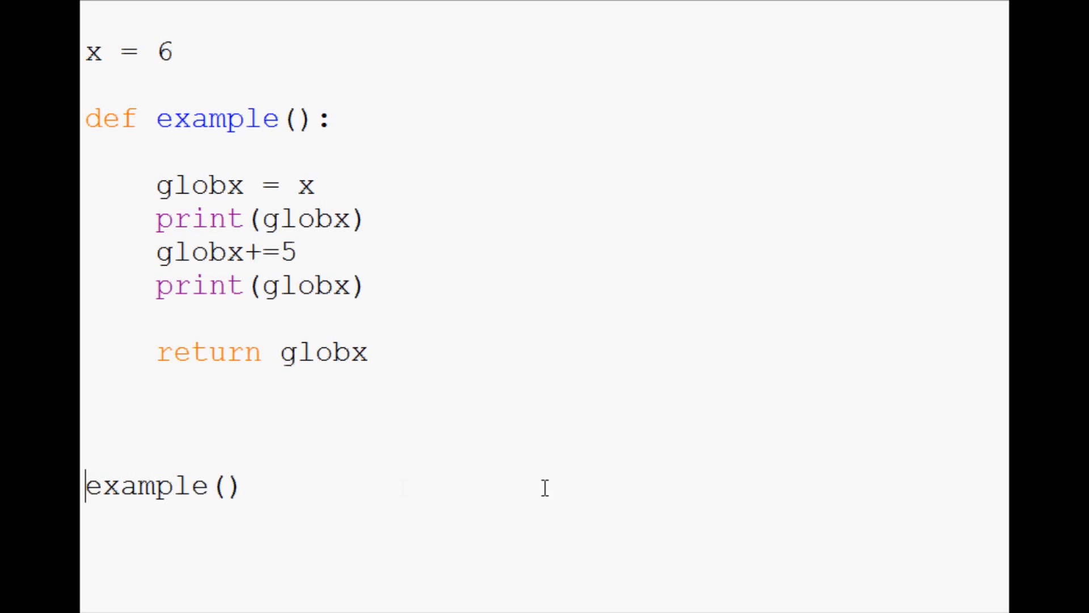
- Change the call to x = example(), add print(x) below, then save and run
type("x =")
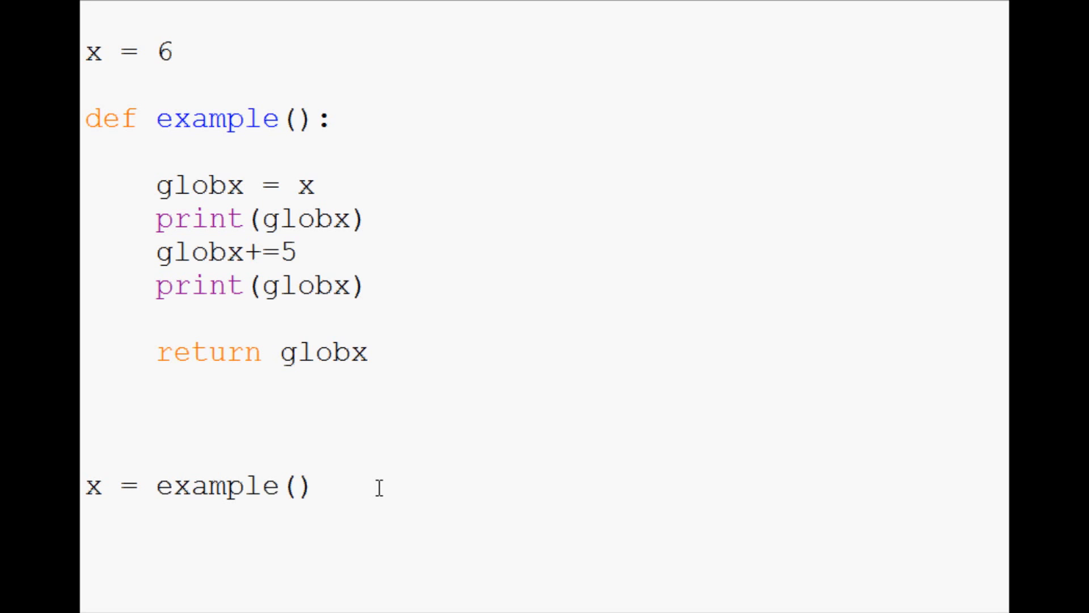
type("print()")
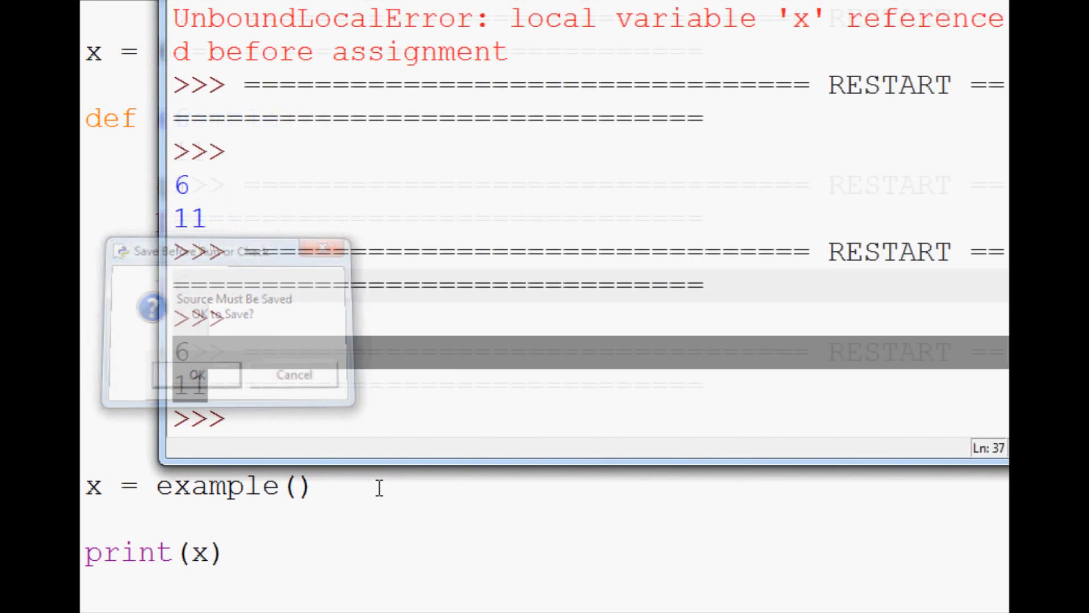
left_click(195, 375)
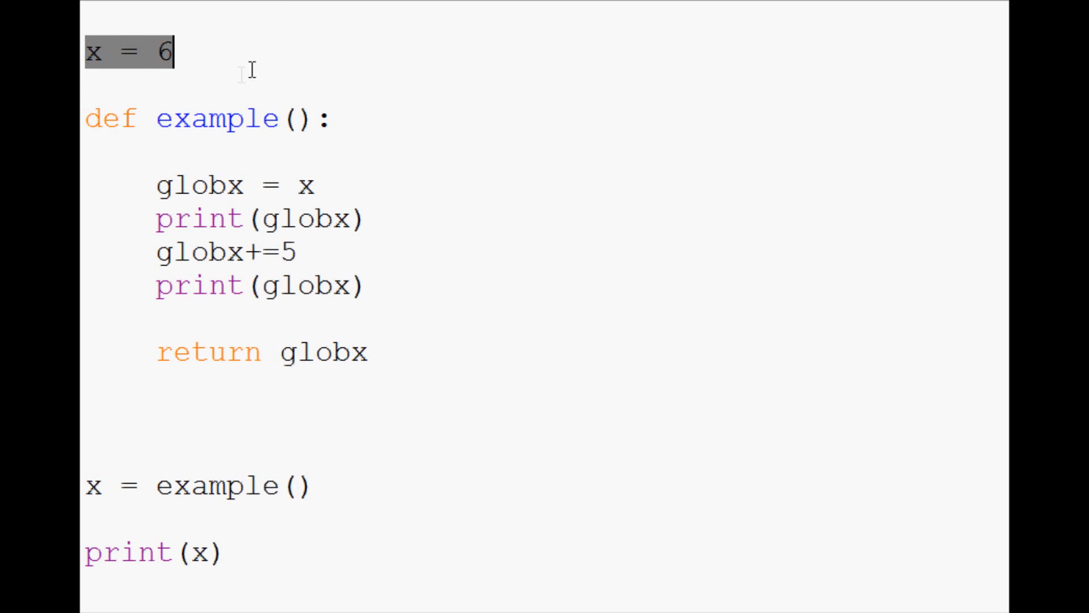
mouse_move(141, 354)
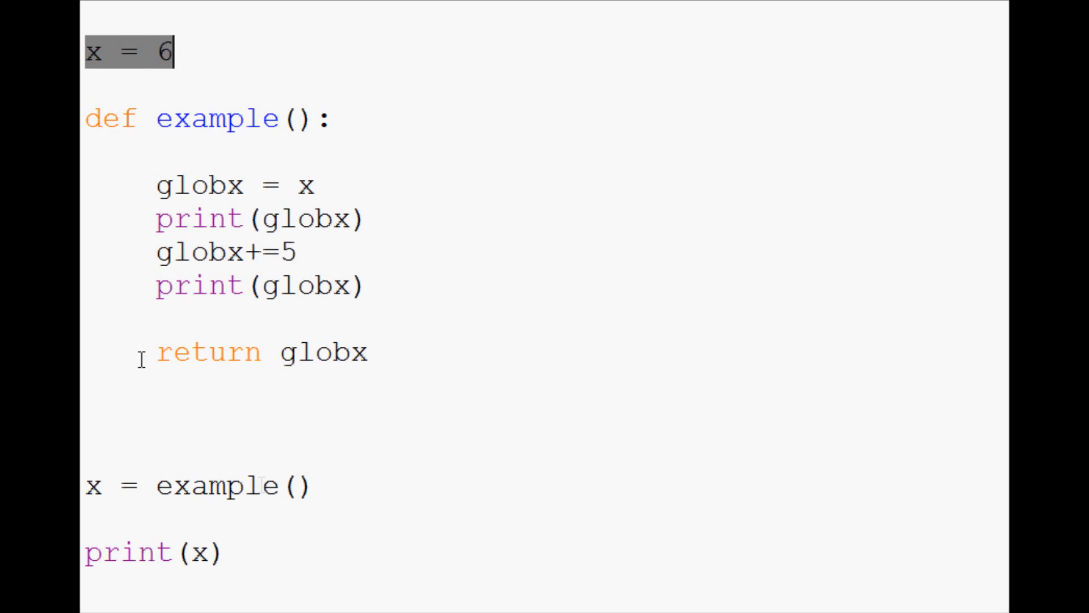
left_click(261, 486)
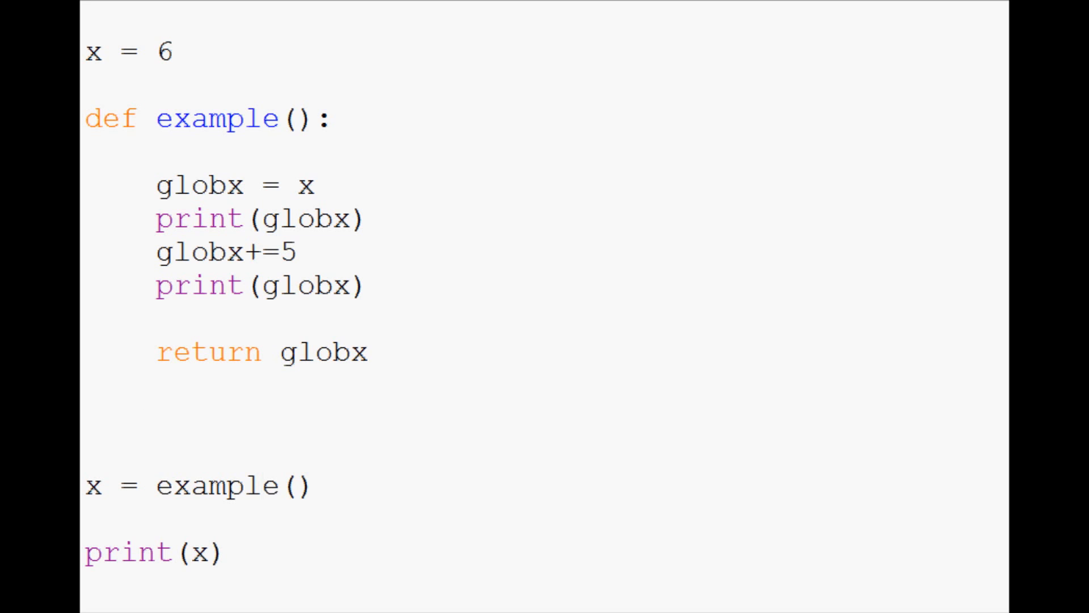
mouse_move(216, 230)
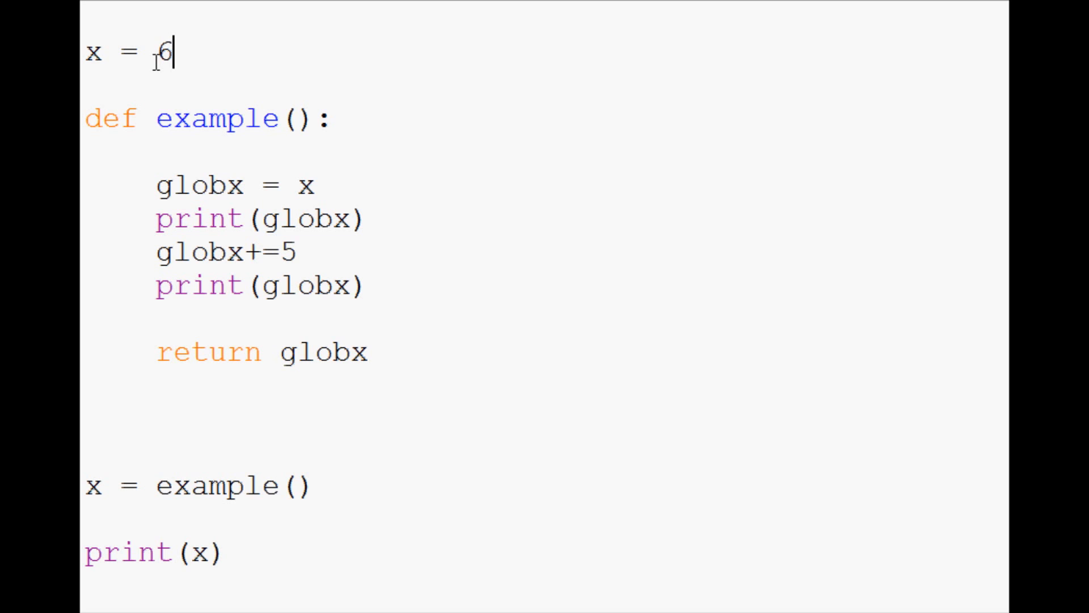
mouse_move(729, 526)
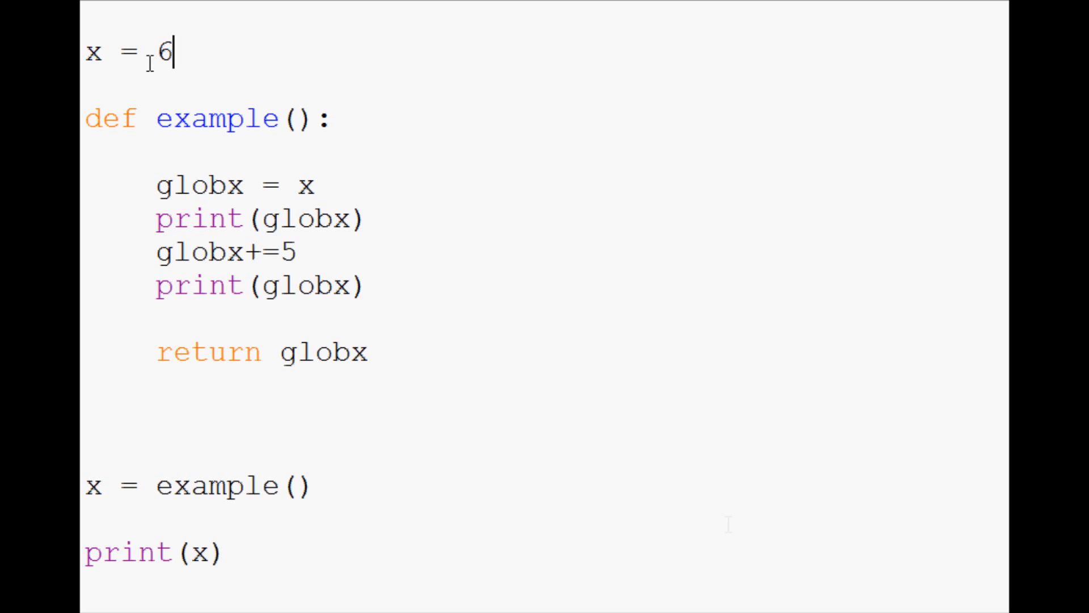